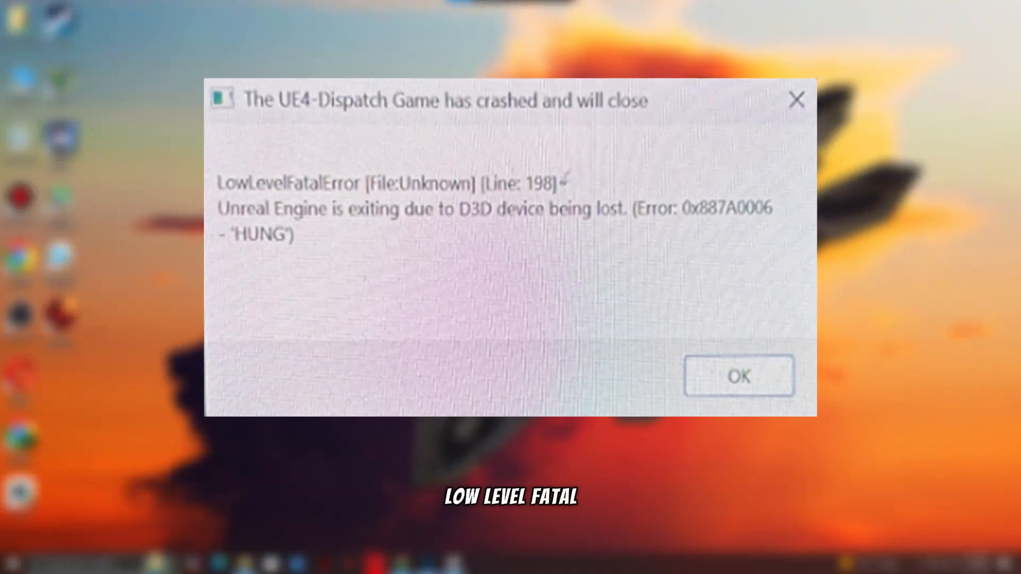
Step: Dismiss the UE4-Dispatch crash message and bring up the Run box
{"action": "left_click", "coordinate": [739, 377]}
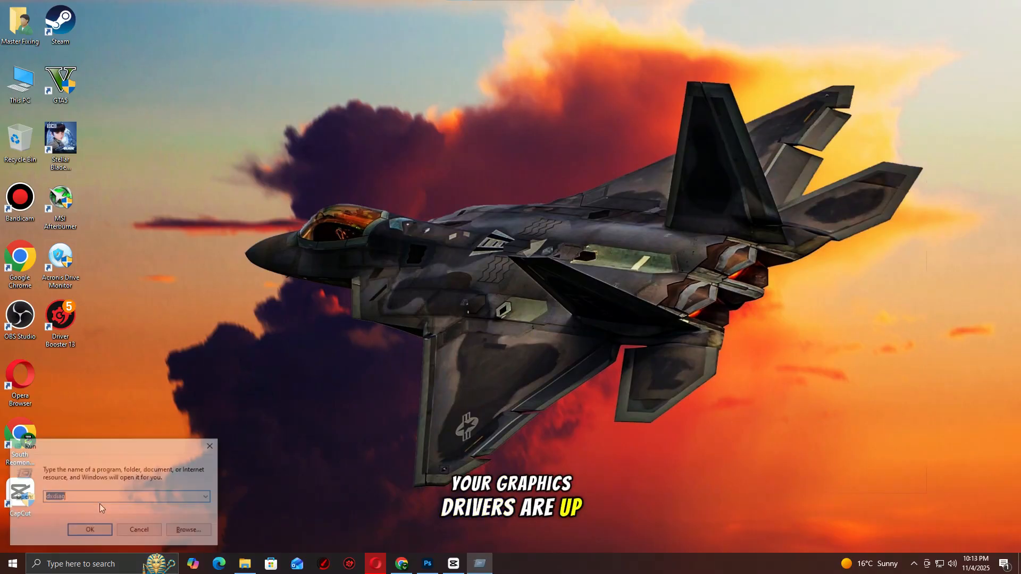
Step: Launch Chrome from Run and load the NVIDIA Manual Driver Search page
{"action": "left_click", "coordinate": [90, 530]}
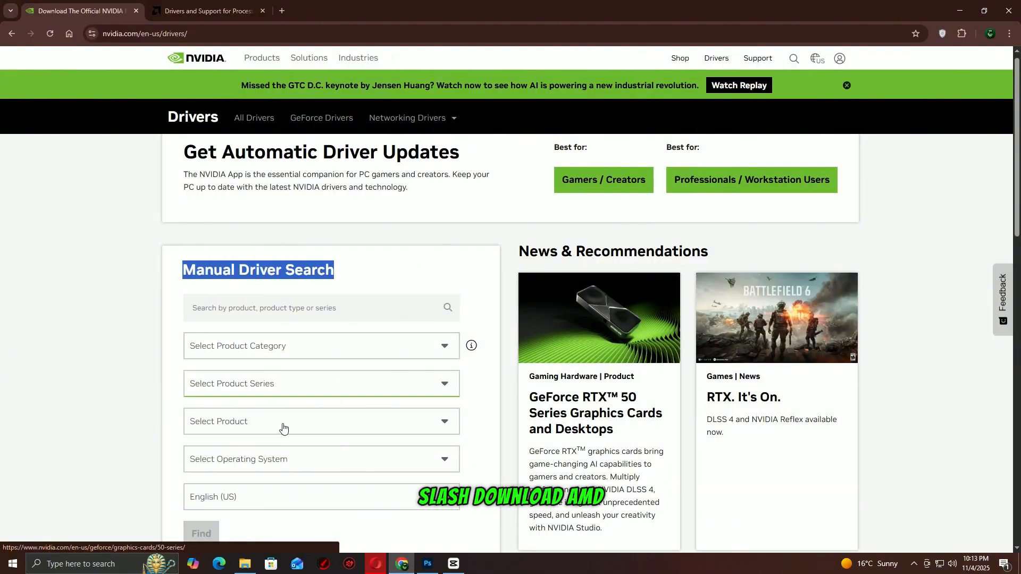
Step: Switch to the AMD drivers page and start the Windows 10/11 driver download
{"action": "left_click", "coordinate": [207, 11]}
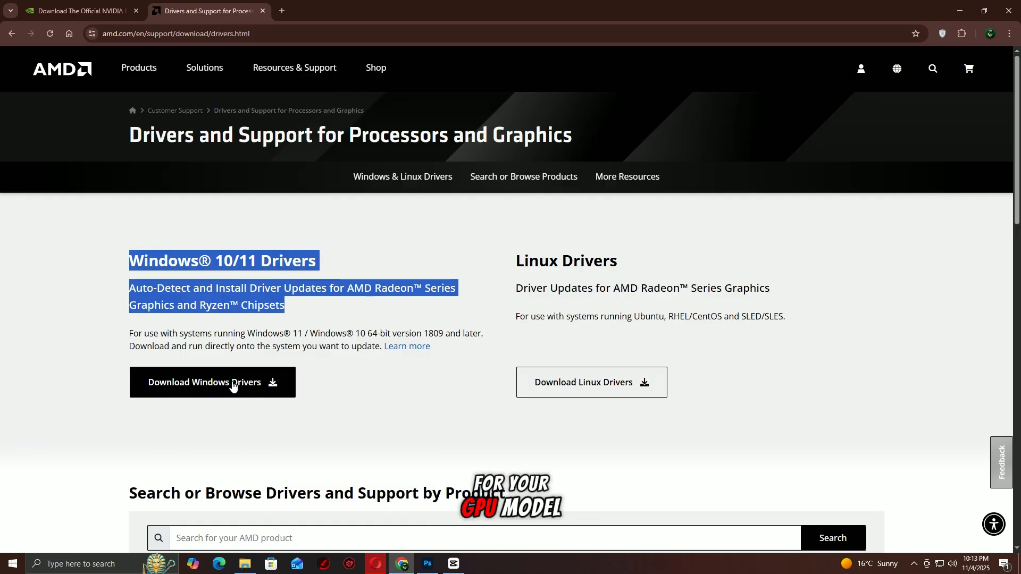
{"action": "left_click", "coordinate": [11, 563]}
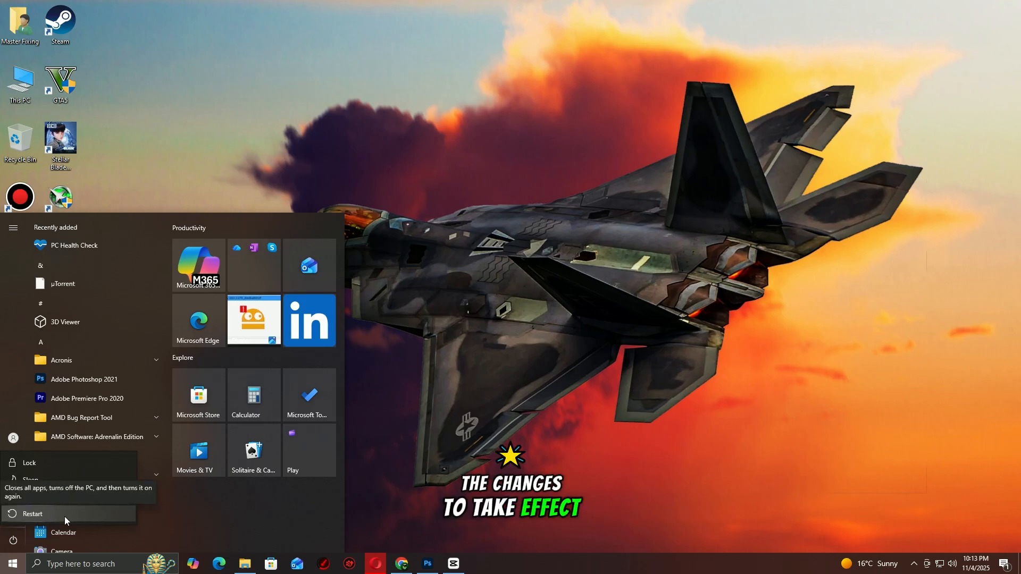
Step: Restart the PC from the Start menu power options
{"action": "left_click", "coordinate": [32, 514]}
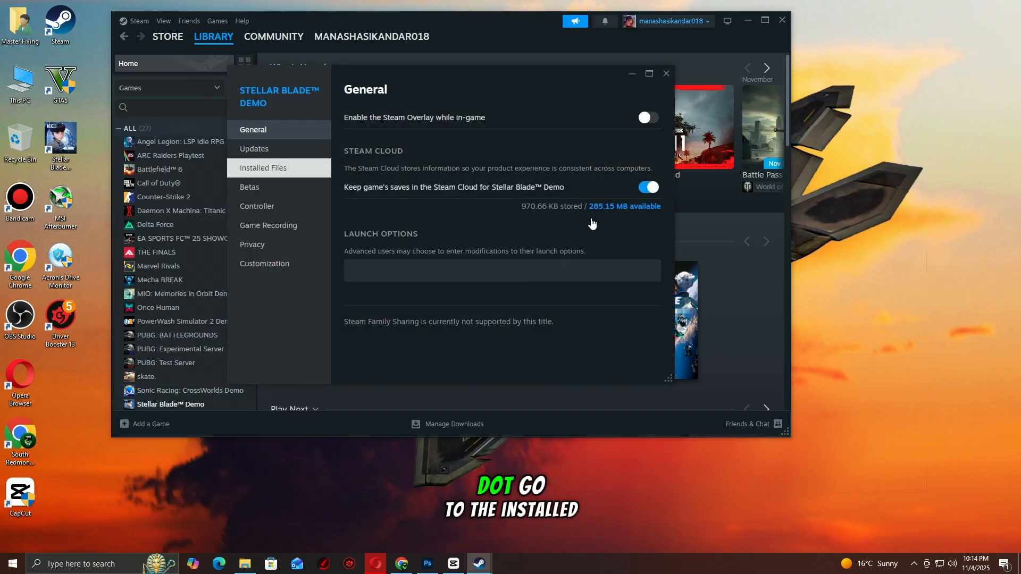
Step: Show the Installed Files page in Stellar Blade Demo's properties for verification
{"action": "left_click", "coordinate": [263, 168]}
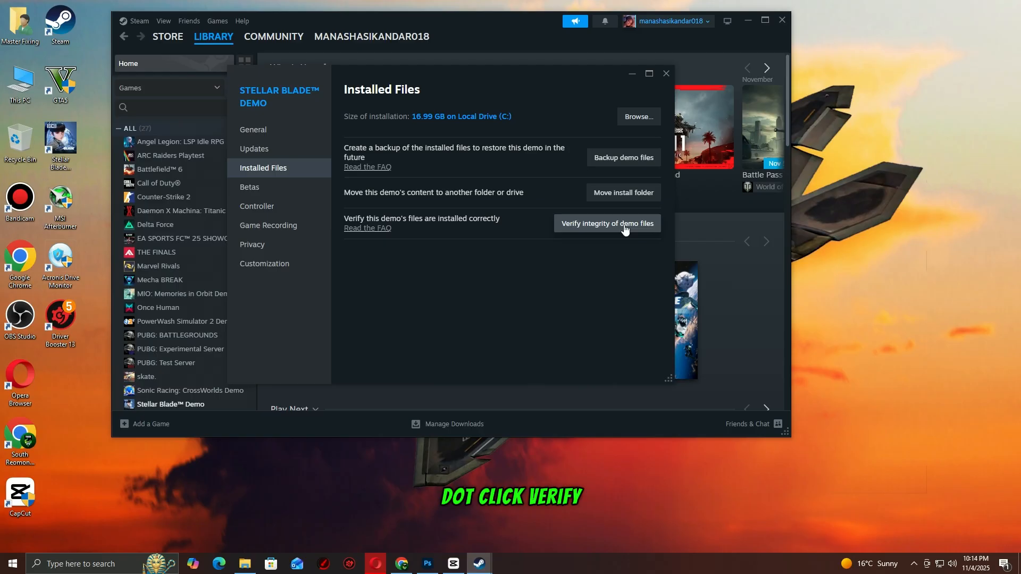